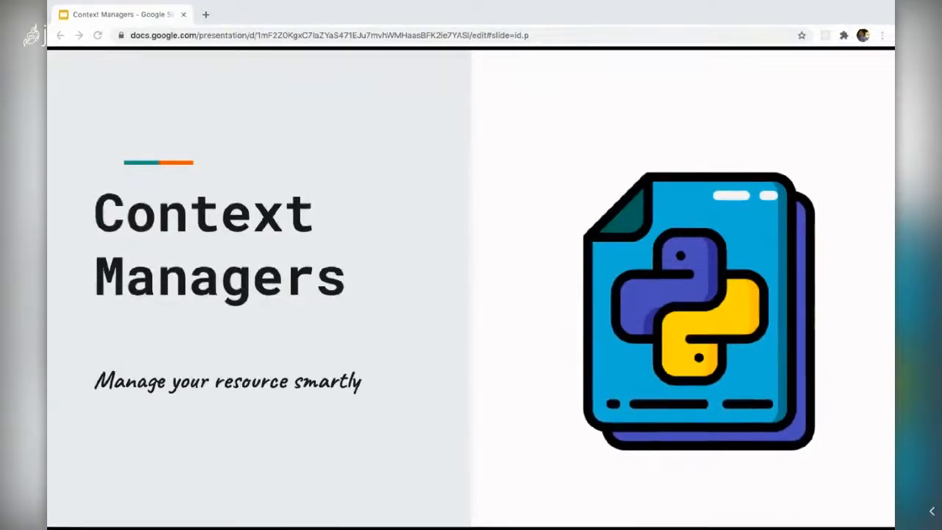
mouse_move(442, 244)
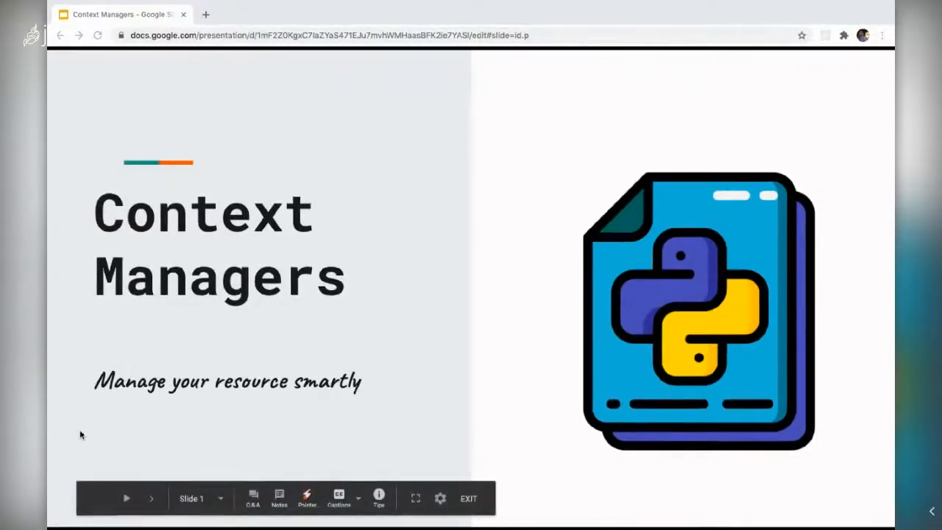
mouse_move(289, 4)
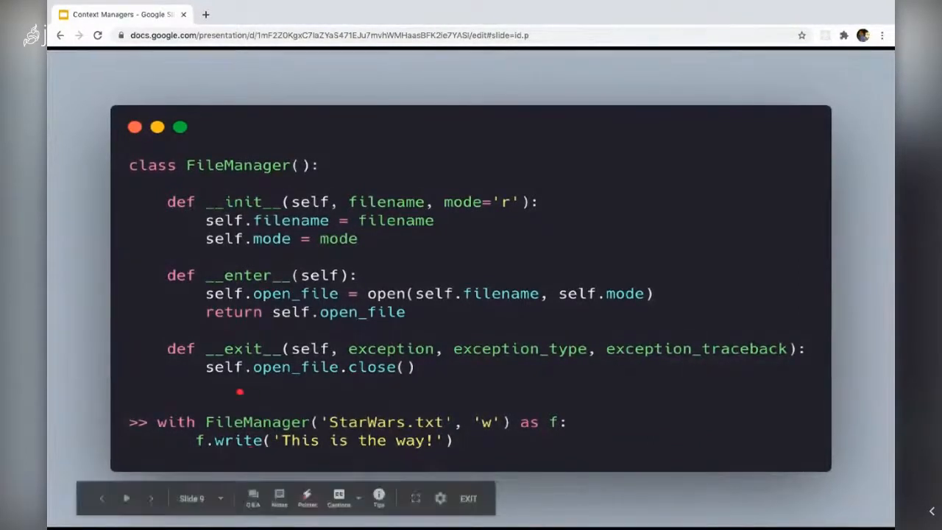
mouse_move(242, 421)
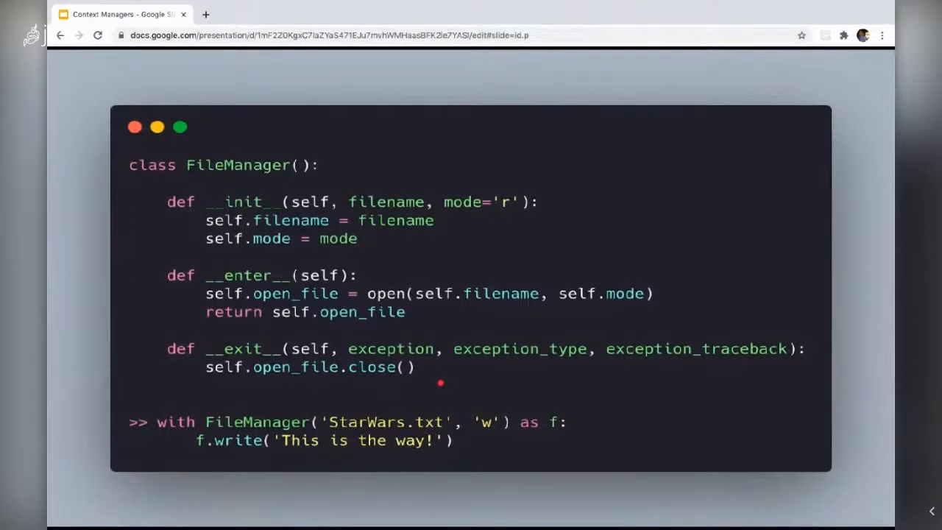
mouse_move(421, 384)
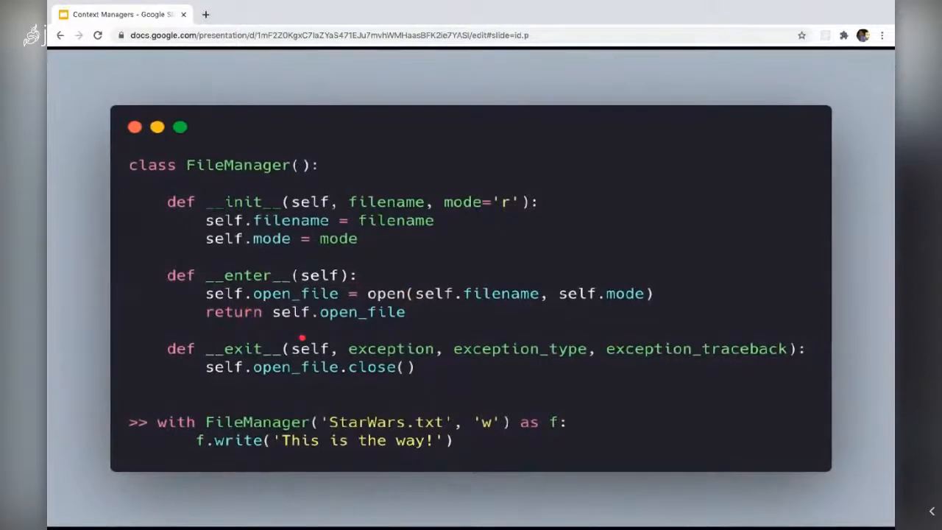
drag(412, 376, 530, 434)
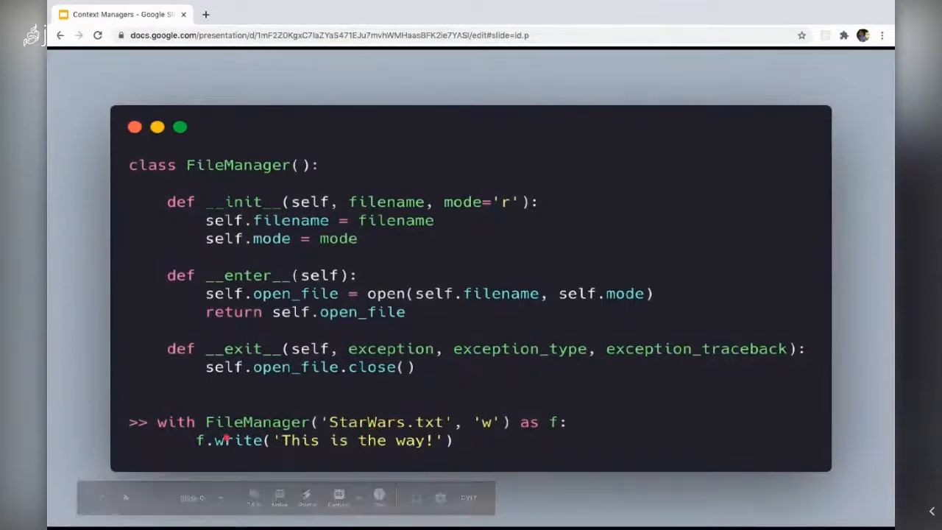
drag(170, 403, 218, 400)
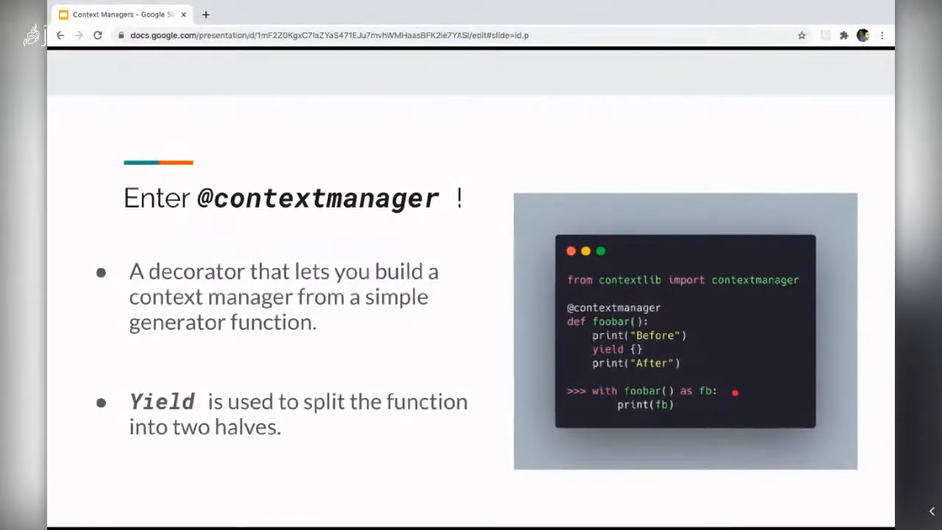
drag(538, 390, 596, 400)
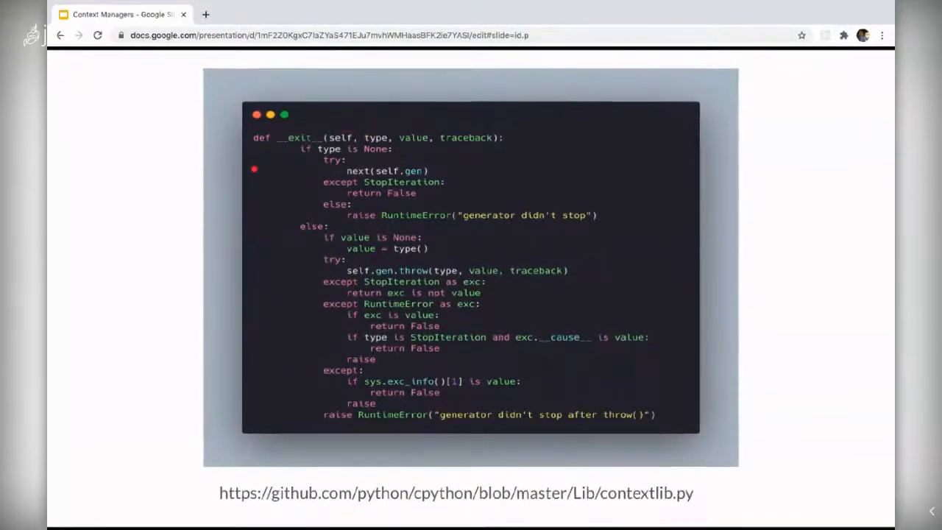
mouse_move(231, 185)
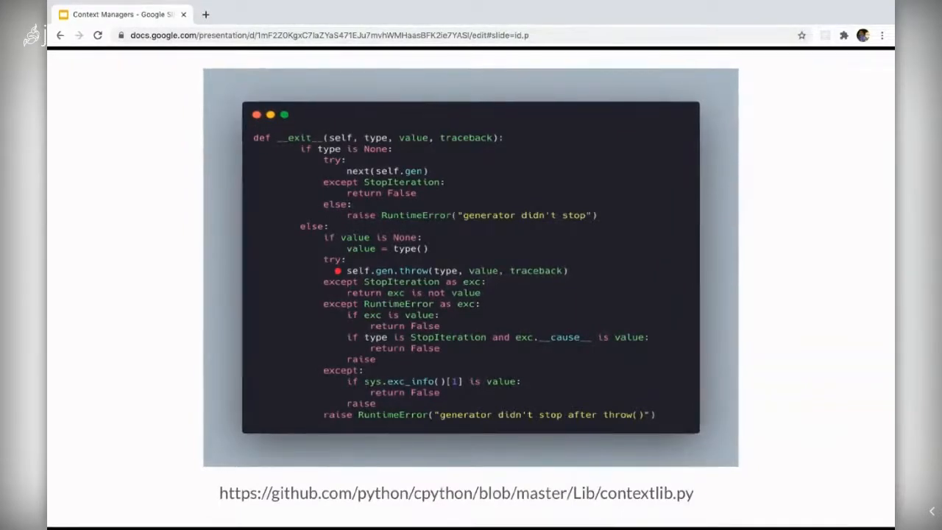
key(Right)
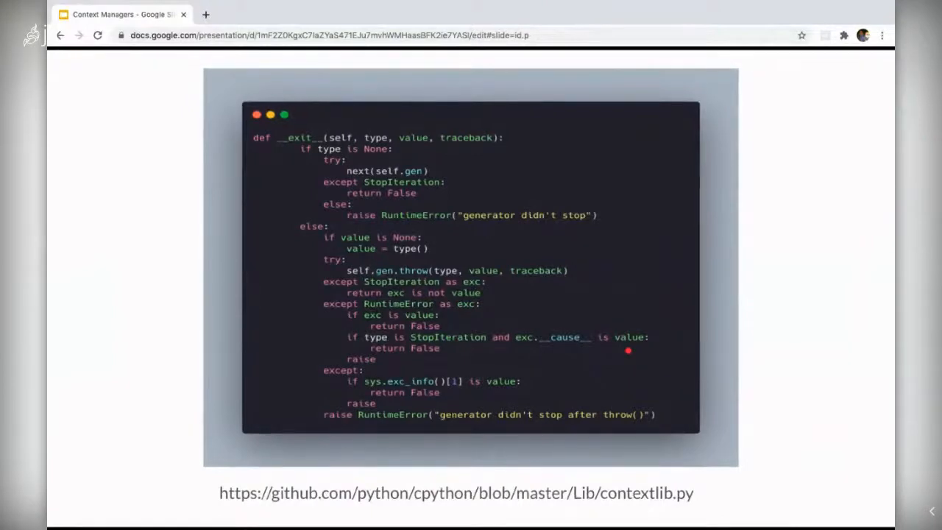
key(Right)
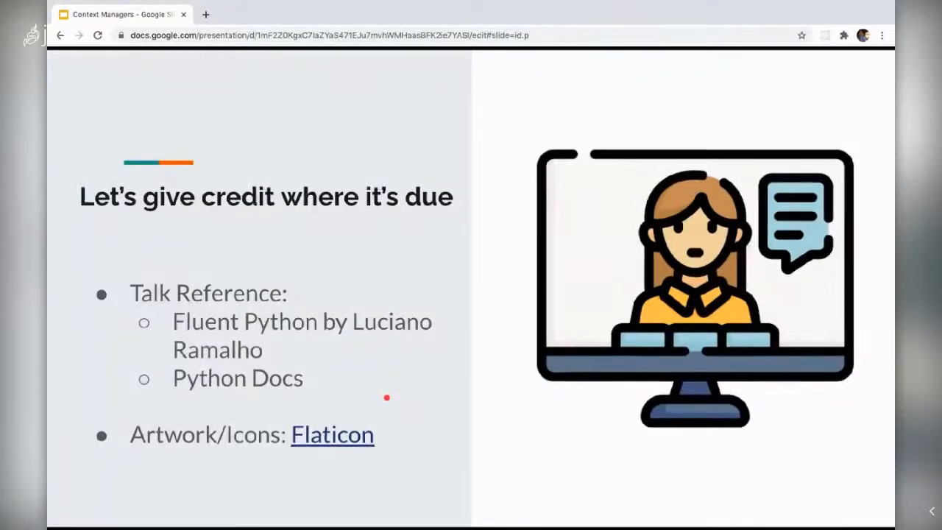
mouse_move(346, 367)
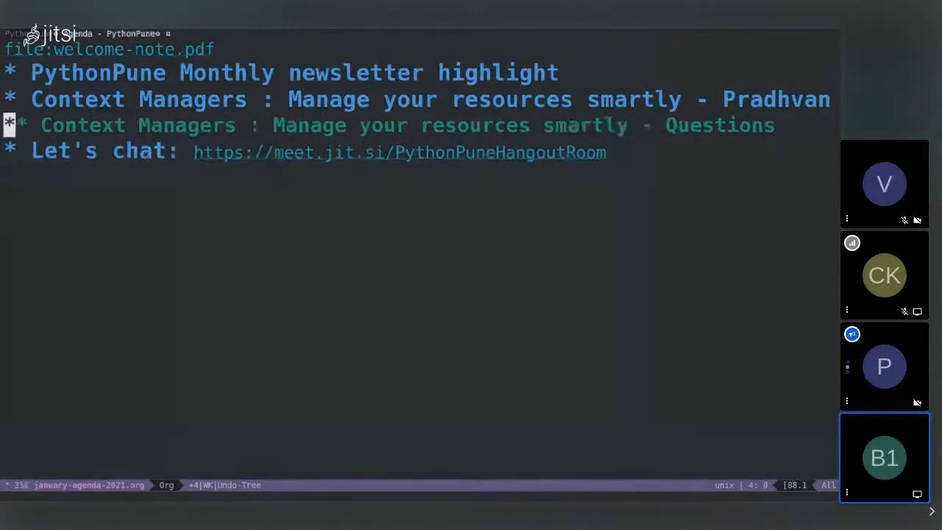
text(shinto cv: Real life usecases other than database connections?)
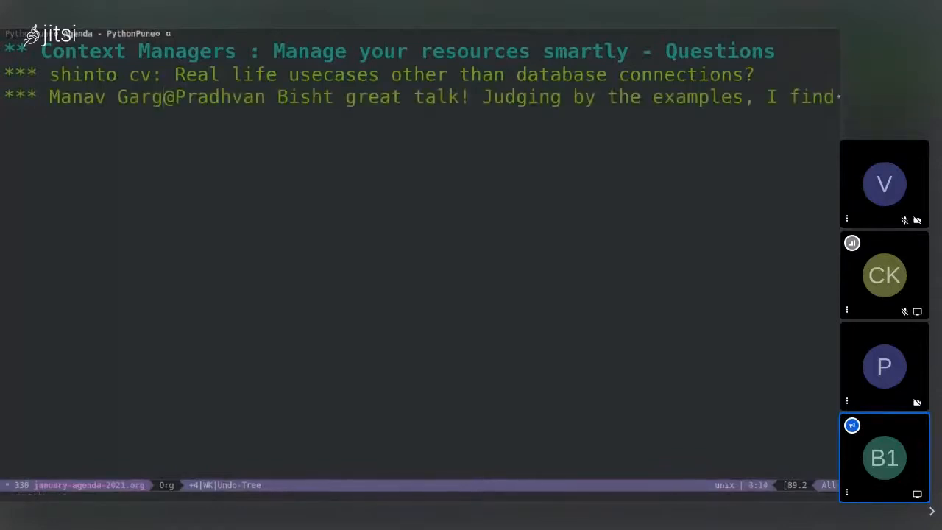
text(:)
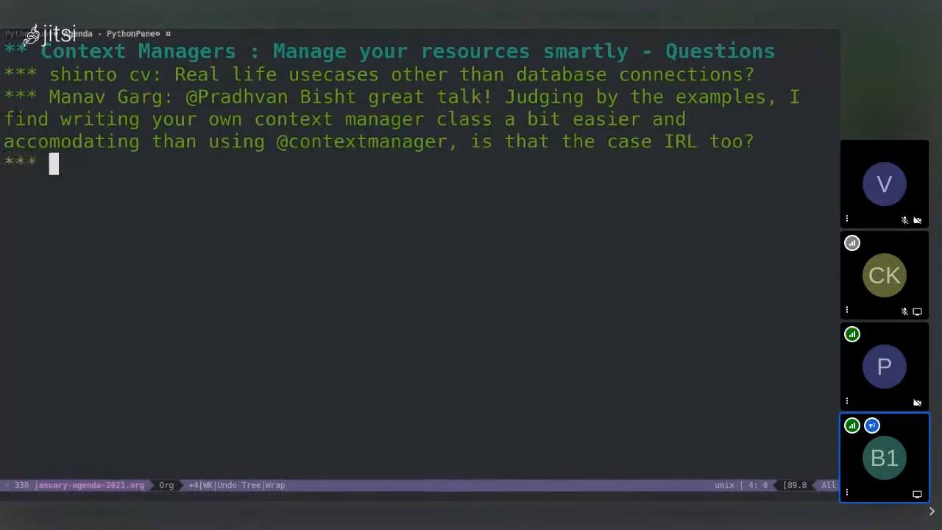
text(VIJAY SAWANTThis is followup que related to shinto cv's que.. Can I use it as setup and teardown in pytest framework?)
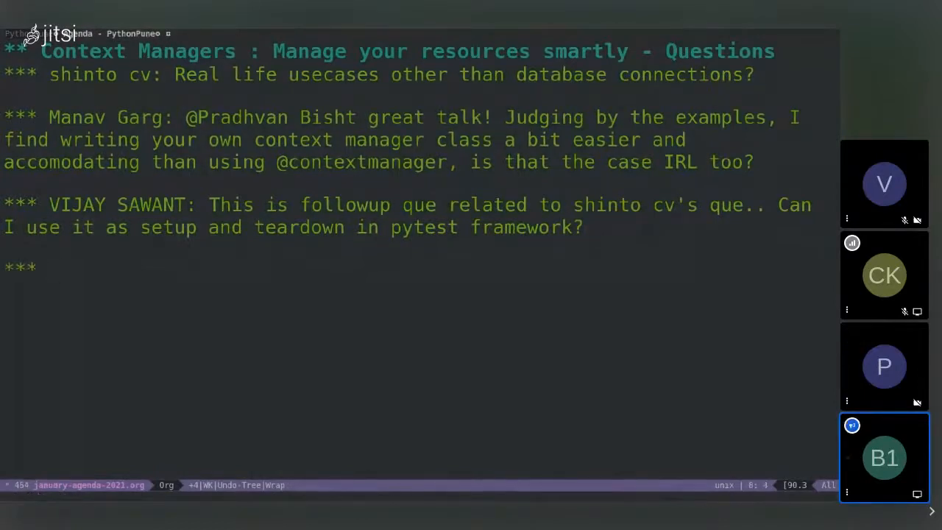
text(Hrishikesh Pisal DeshmukhWhat are the operations where we cannot use decorators and can use context manager)
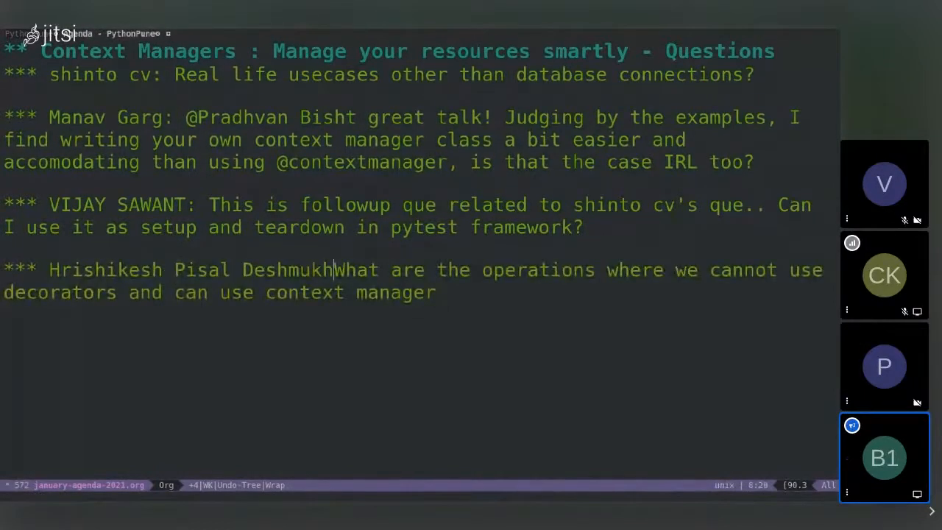